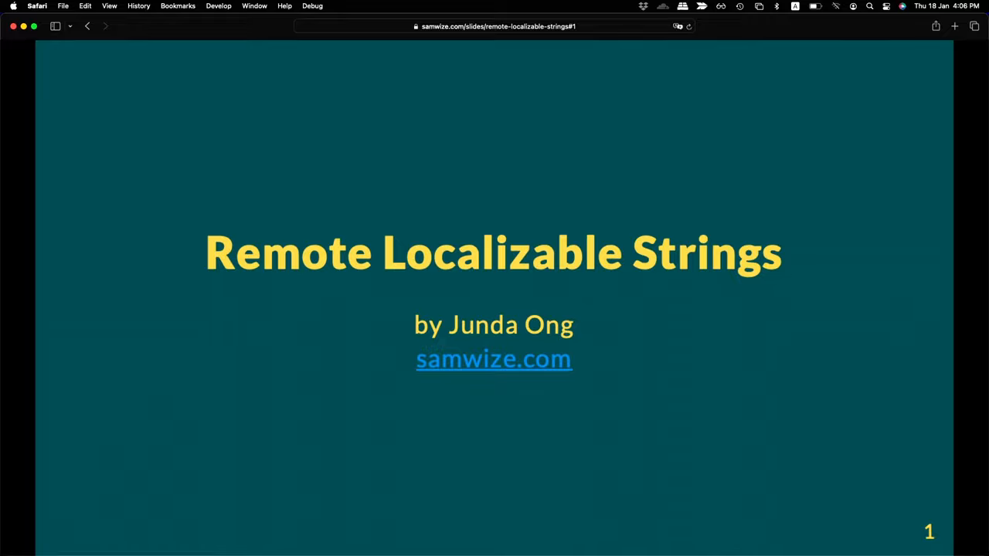
Advance the Remote Localizable Strings deck past the title slide toward slide 8
key("right")
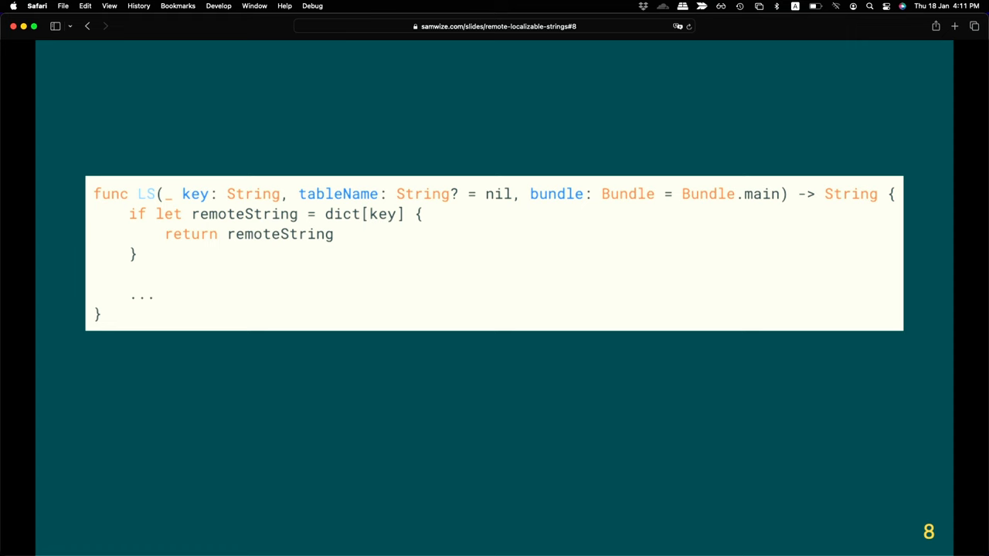
Advance from slide 8 to slide 9, '4. Handle arguments', with LS formatting variadic arguments
key("right")
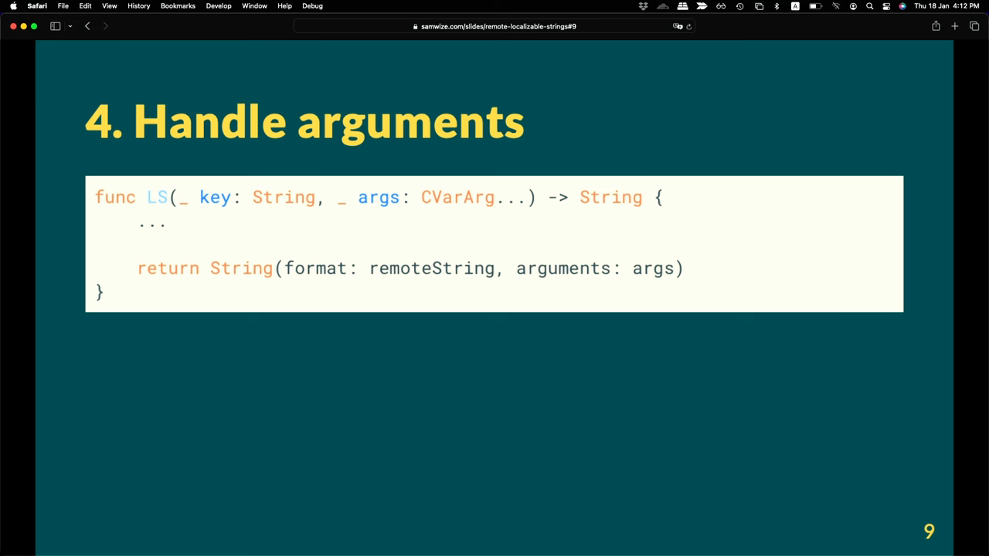
key("Right")
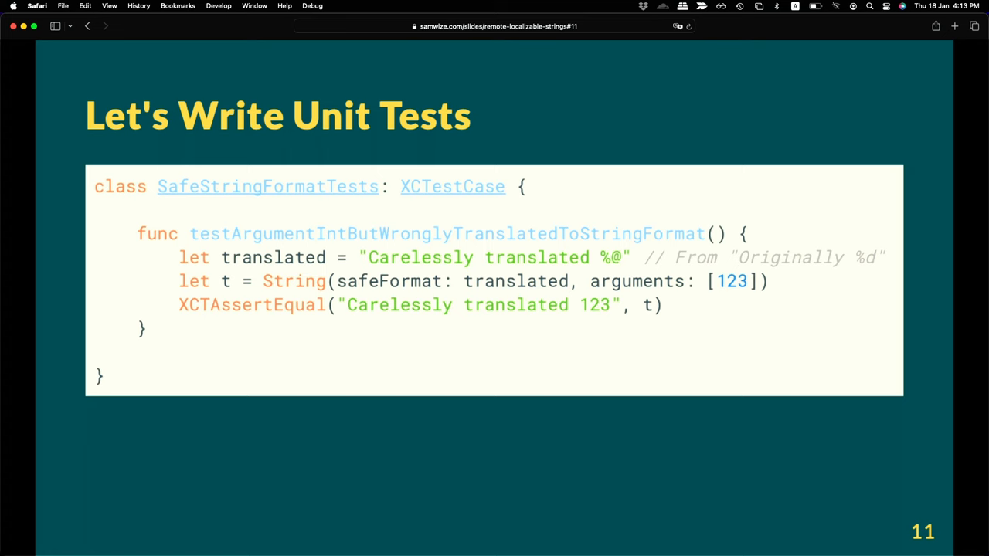
Advance from Let's Write Unit Tests to slide 12, 'Safe String Format'
key("right")
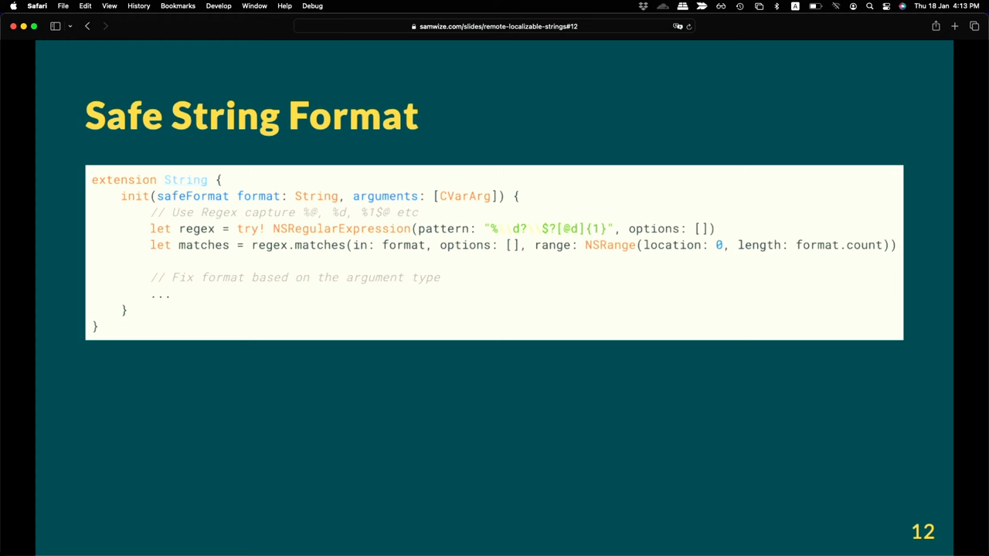